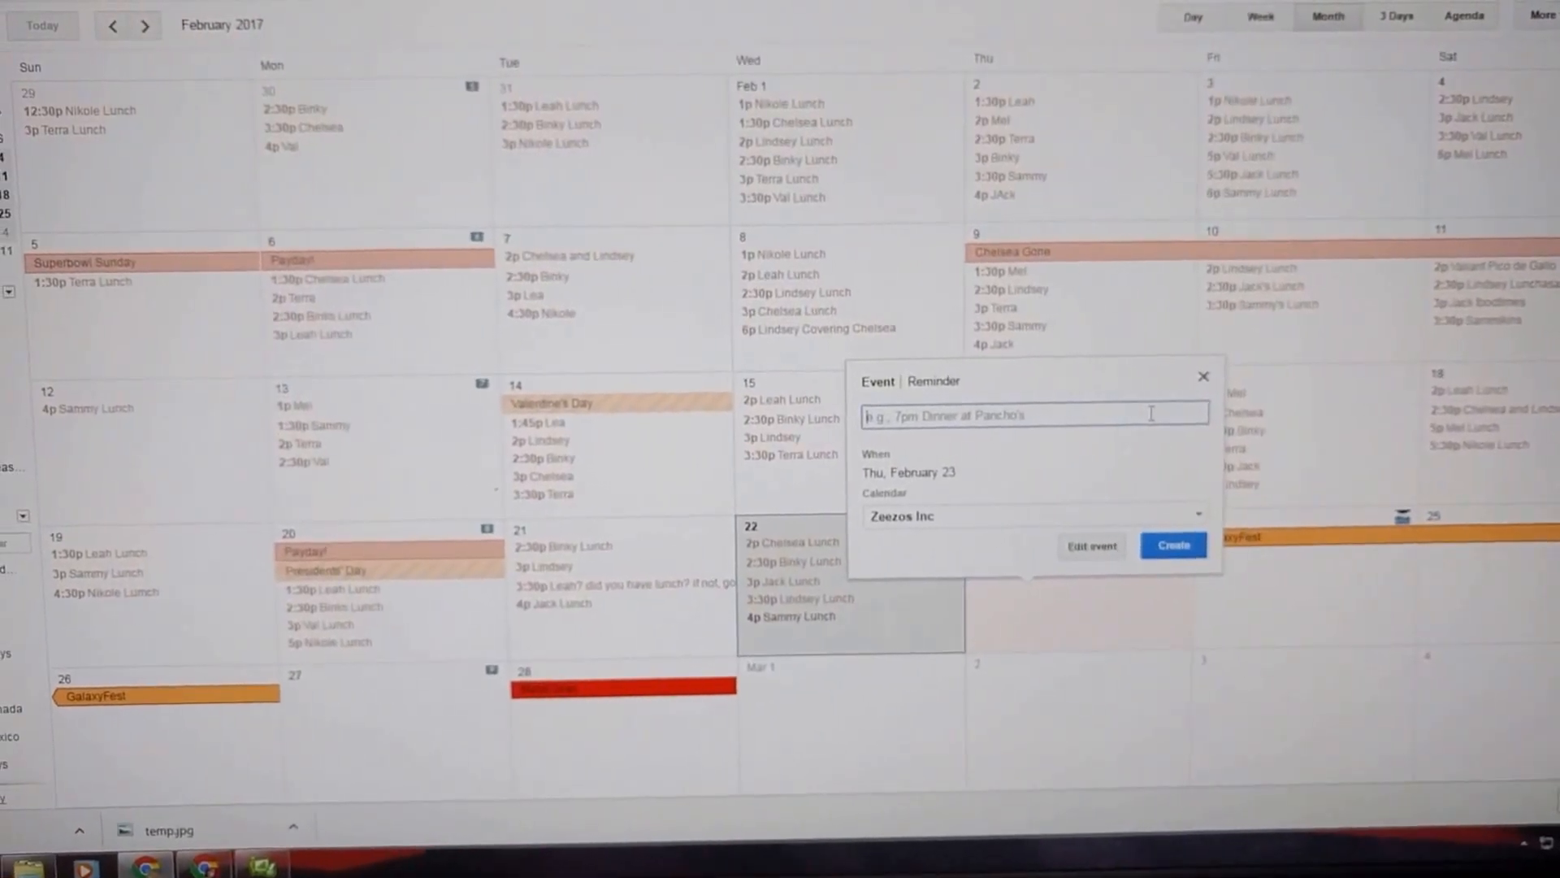
# Add a '12 pm lunch' event on Thursday, February 23, then delete it
pyautogui.write('12')
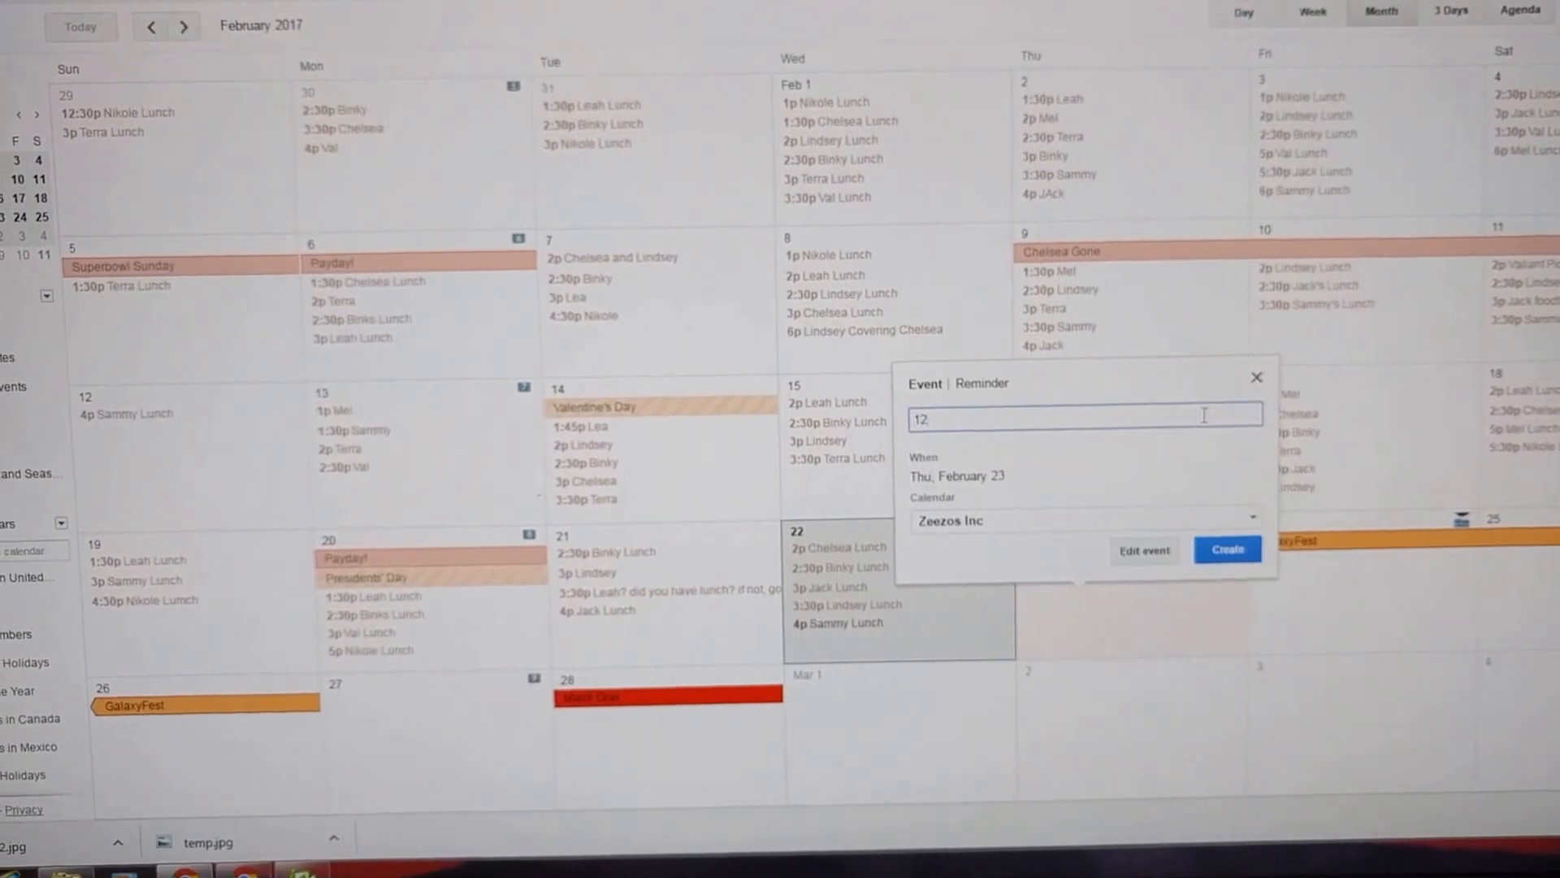
pyautogui.write('pm')
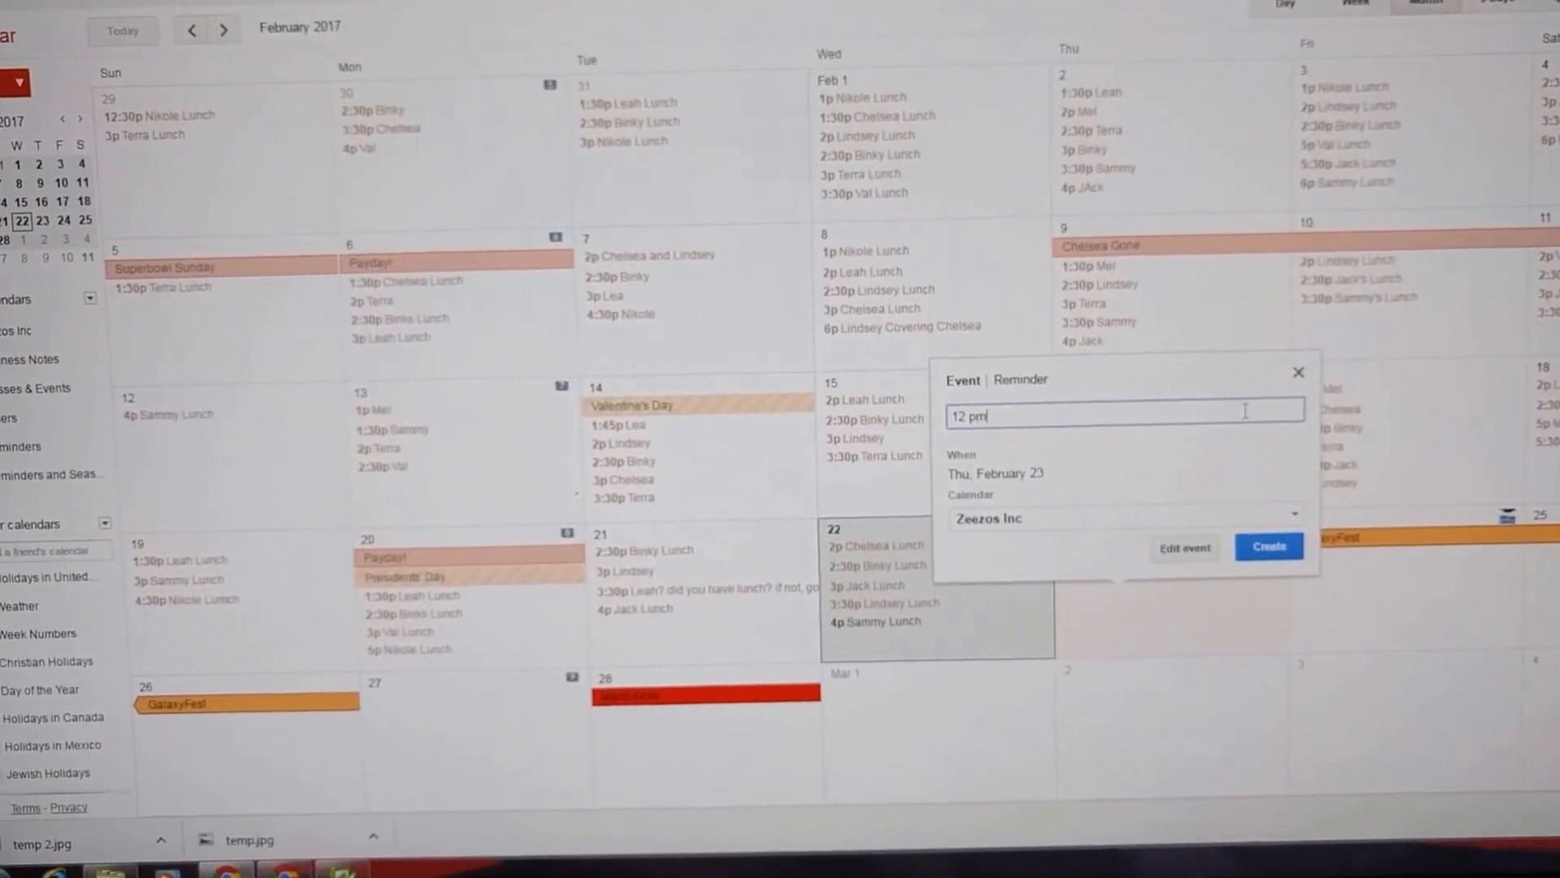
pyautogui.write('lun')
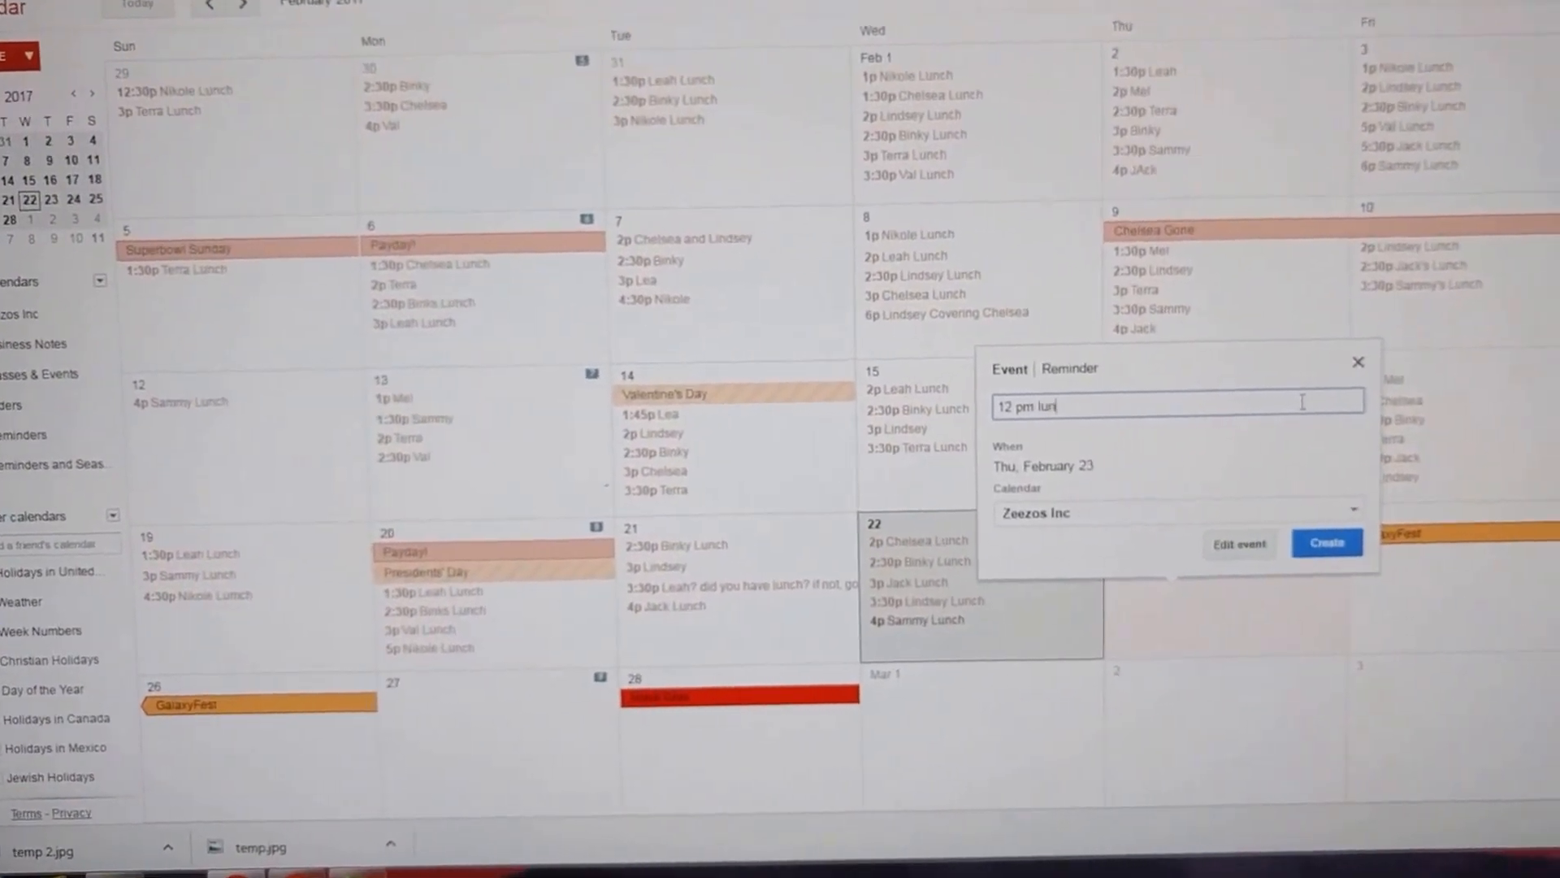
pyautogui.write('ch')
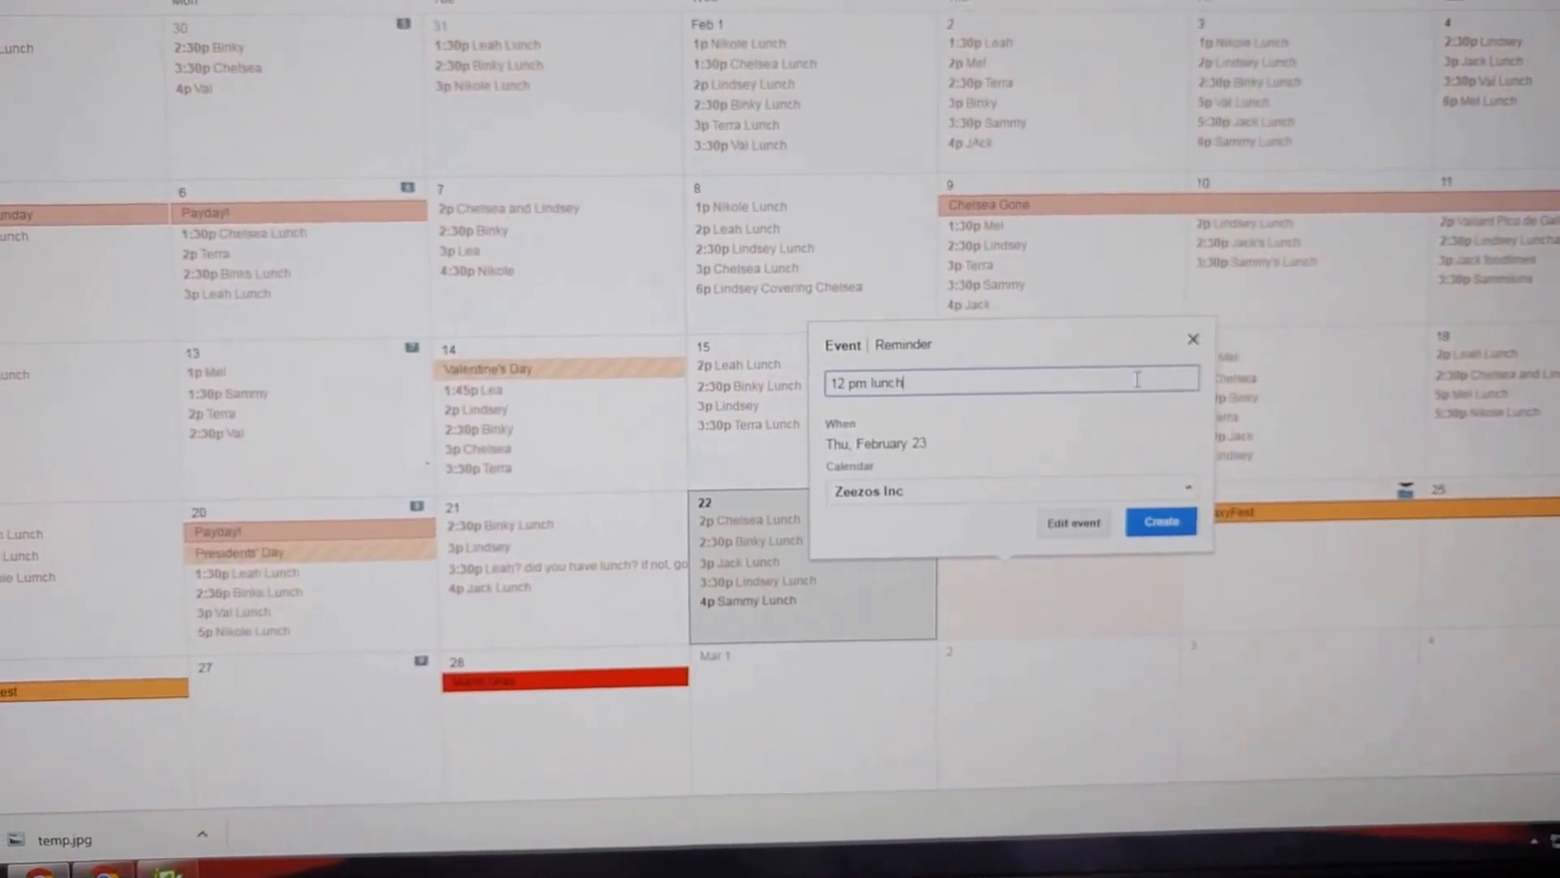
pyautogui.click(1159, 522)
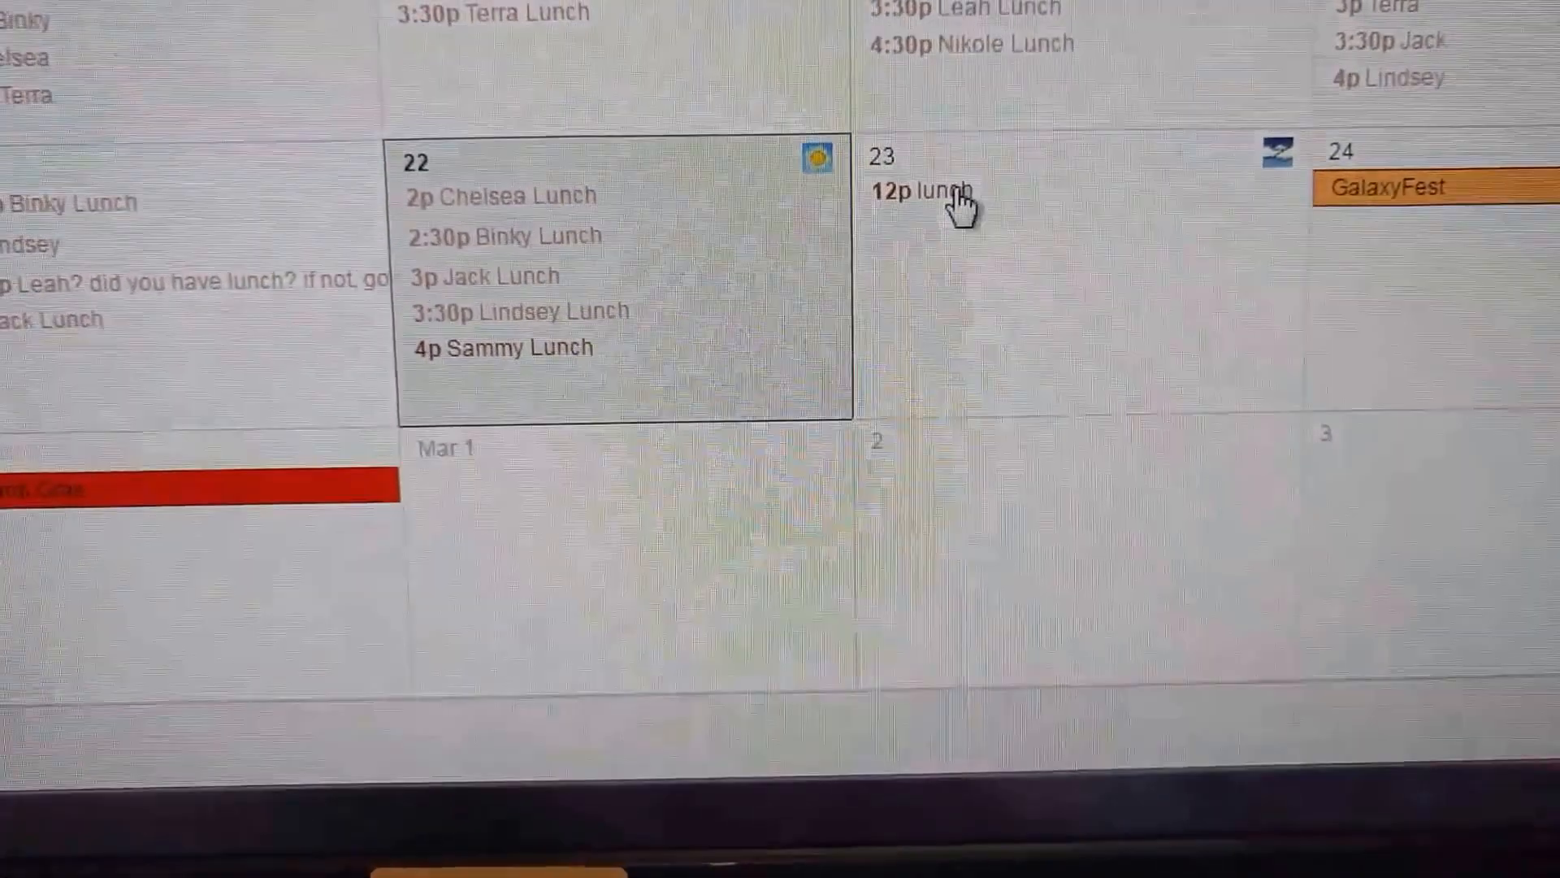
pyautogui.click(905, 191)
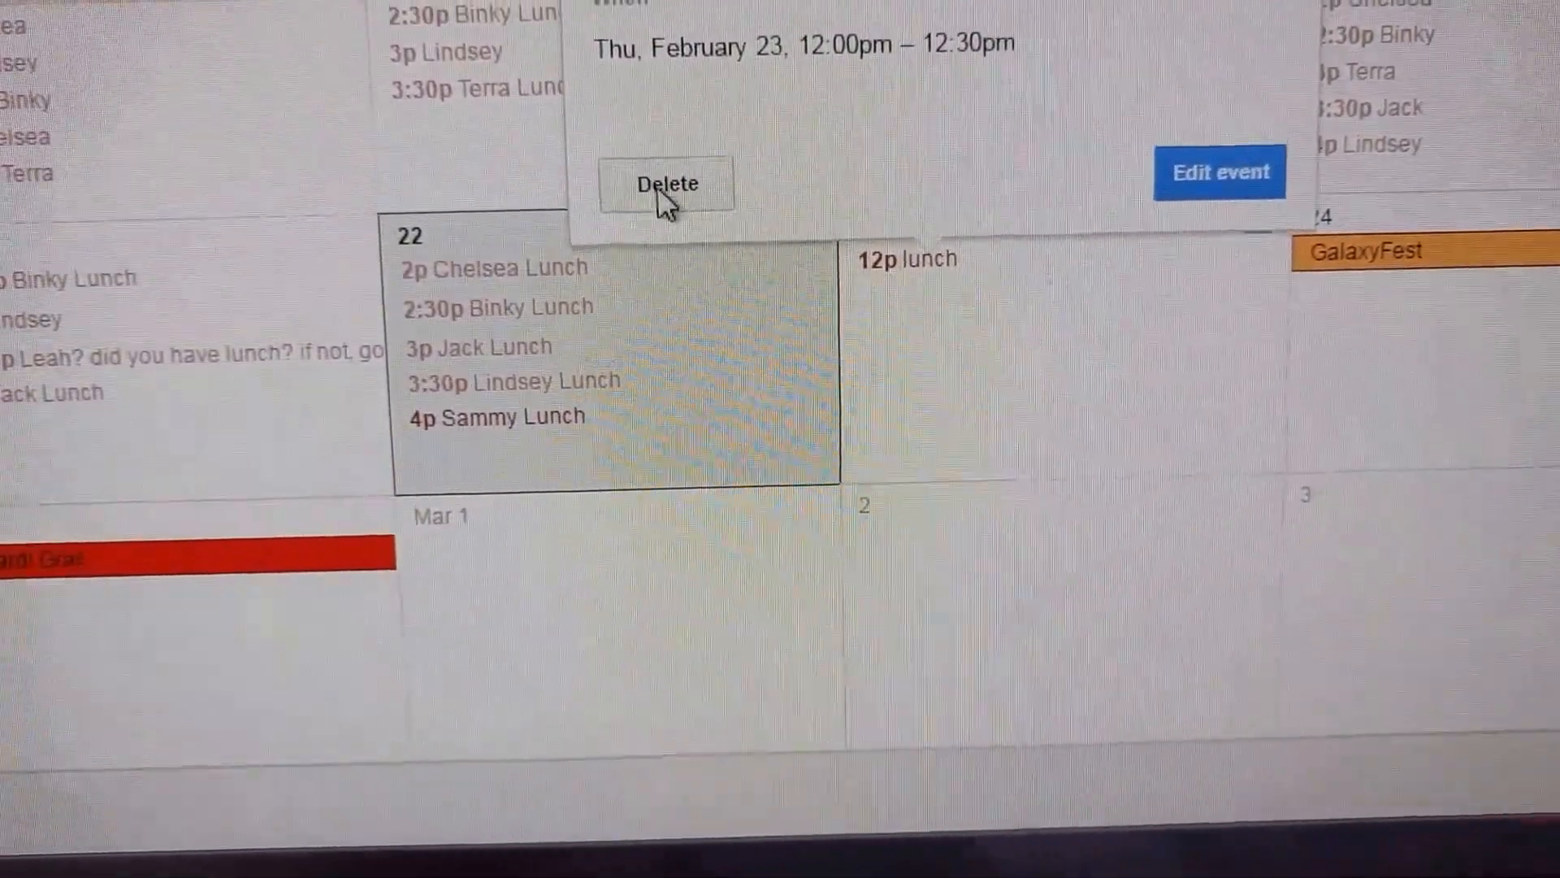
pyautogui.click(666, 185)
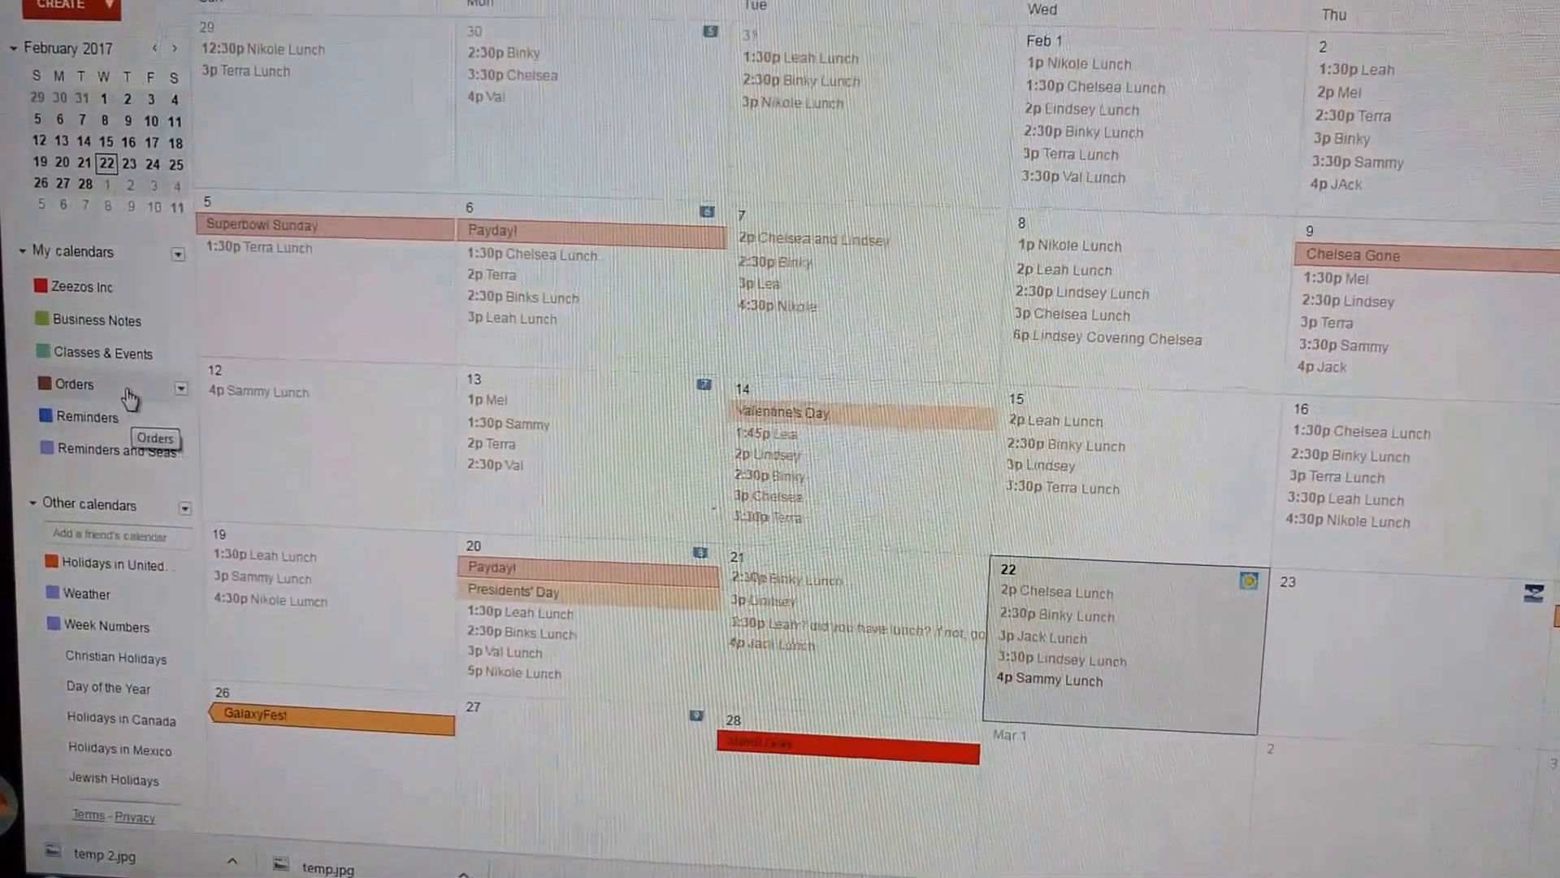
pyautogui.moveTo(99, 323)
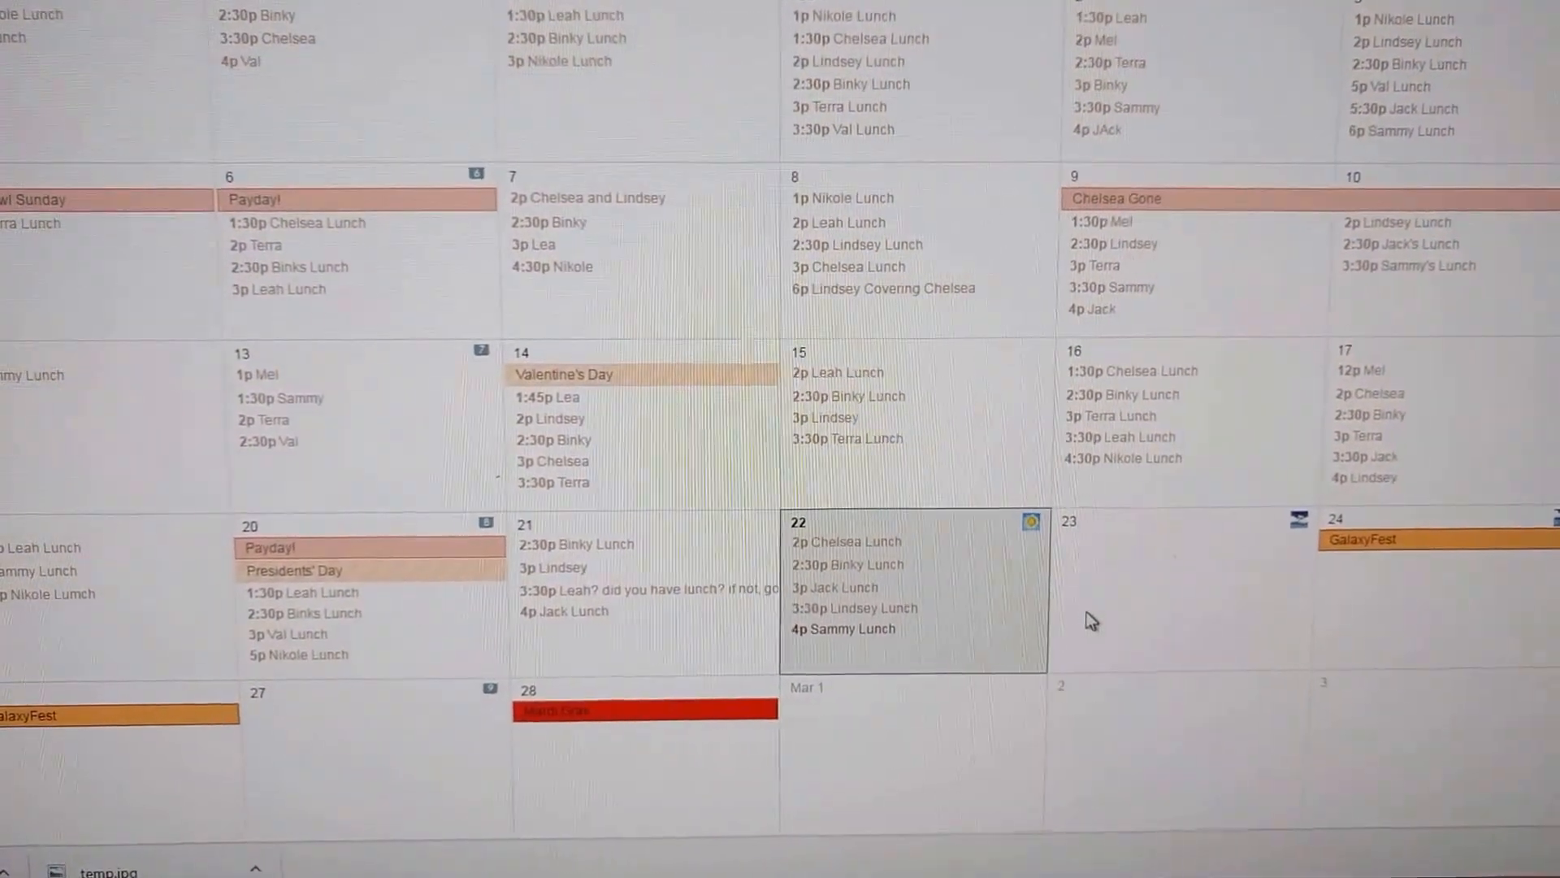
# Create an all-day 'Freak Snowstorm' event on February 23 in Business Notes
pyautogui.click(1165, 586)
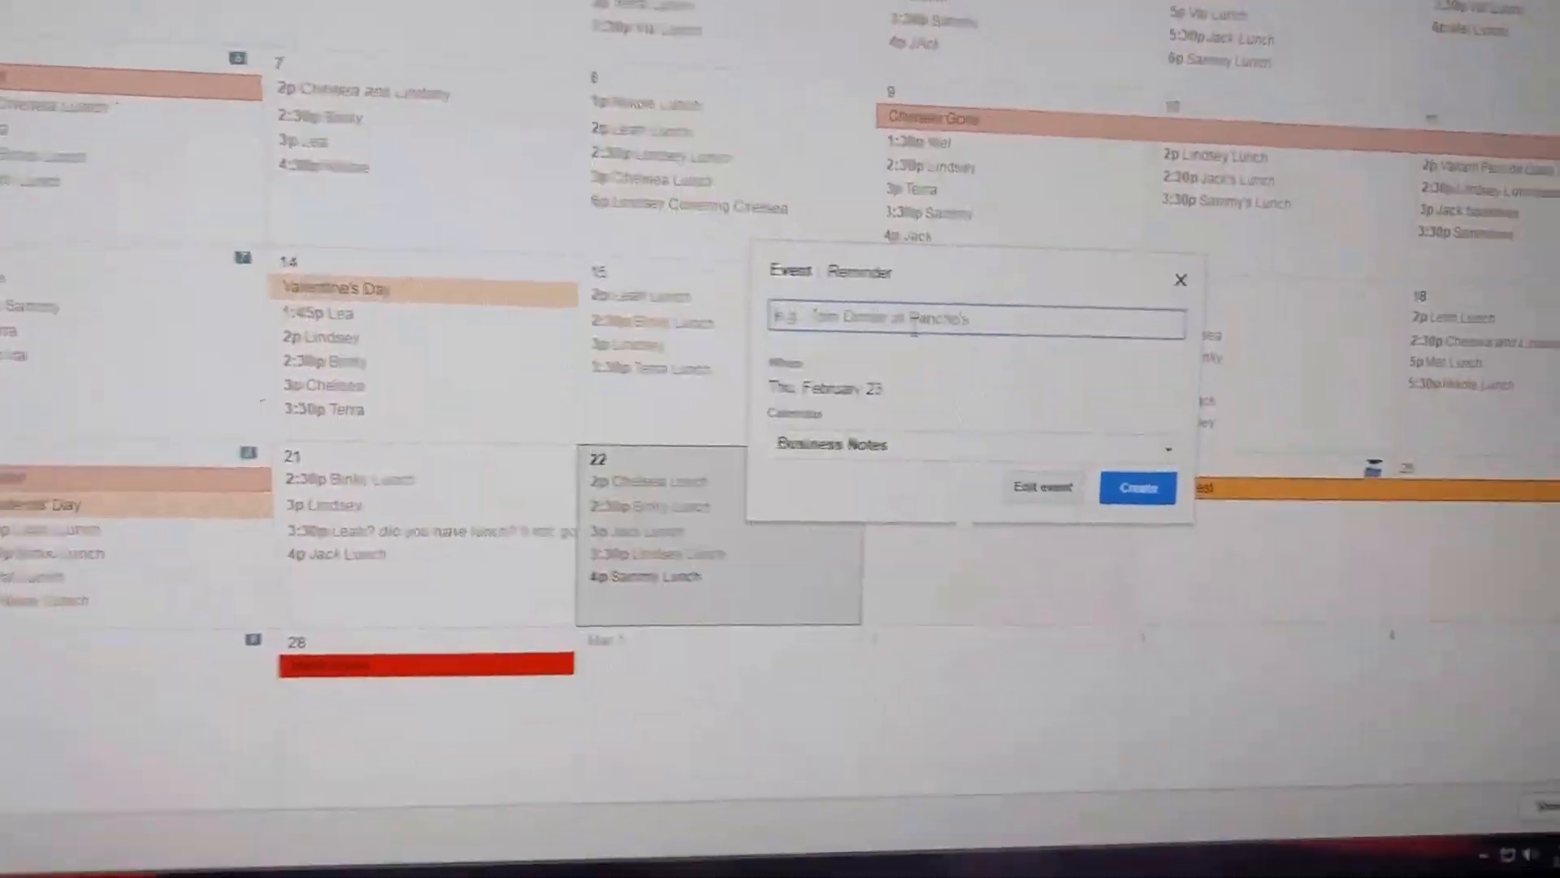
pyautogui.write('Fre')
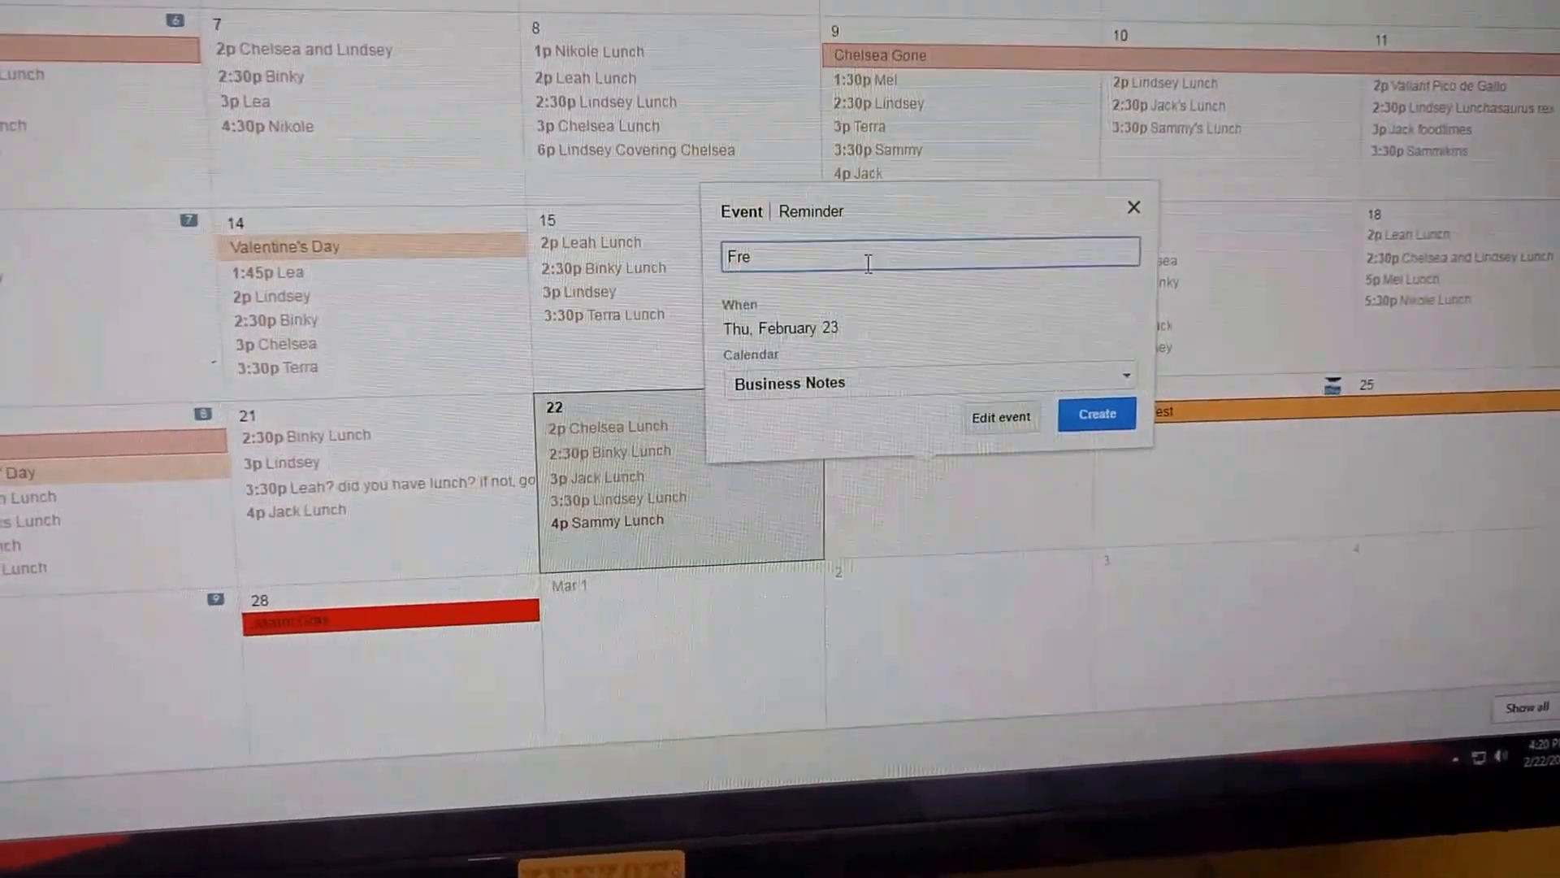
pyautogui.write('ak')
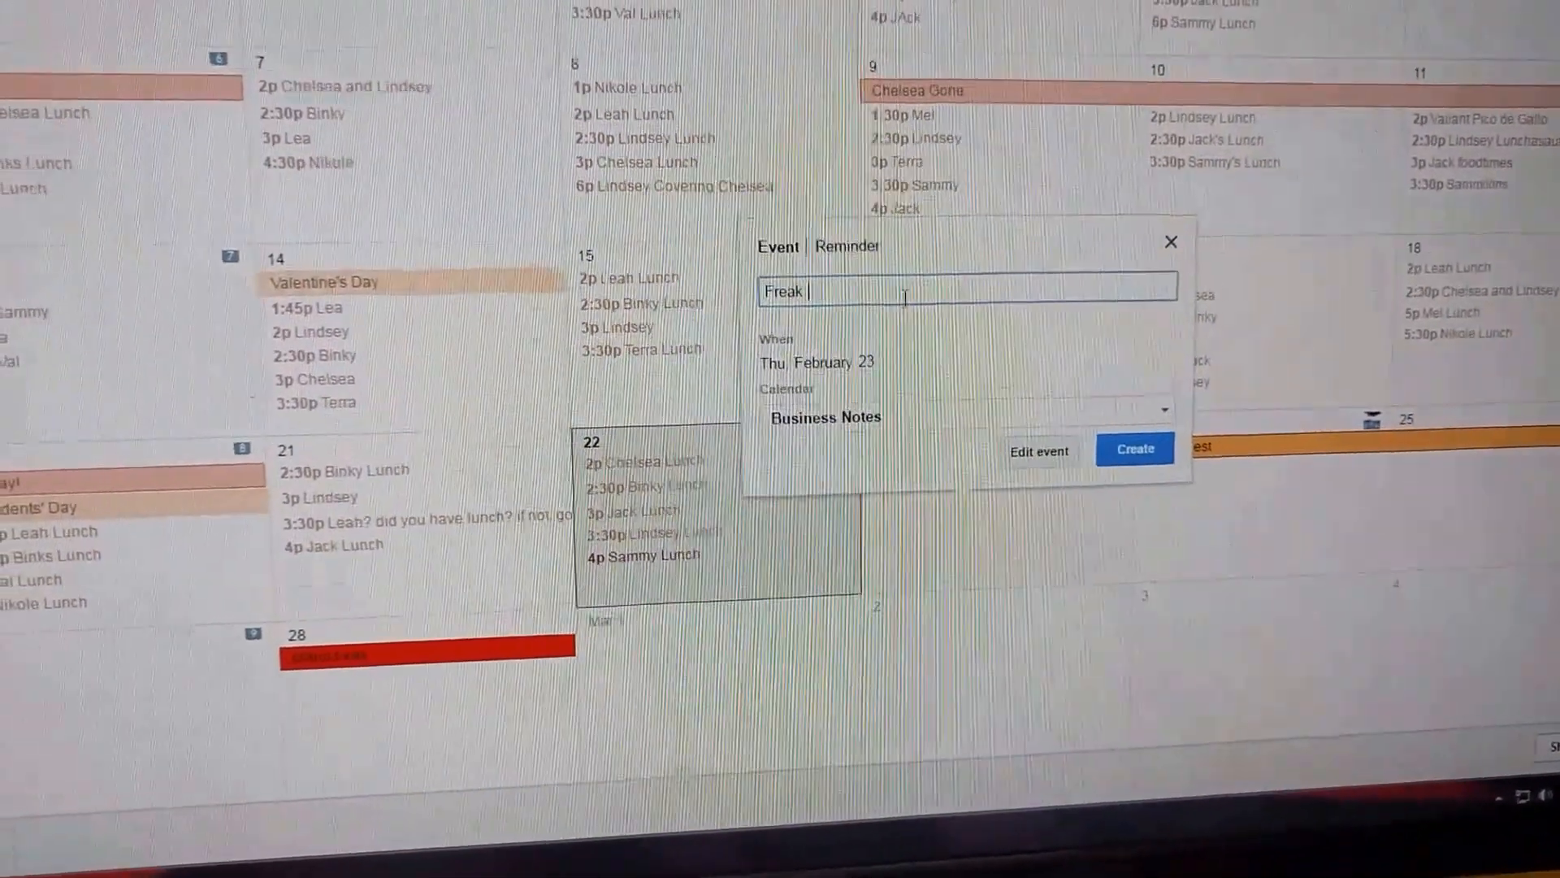
pyautogui.write('Snow')
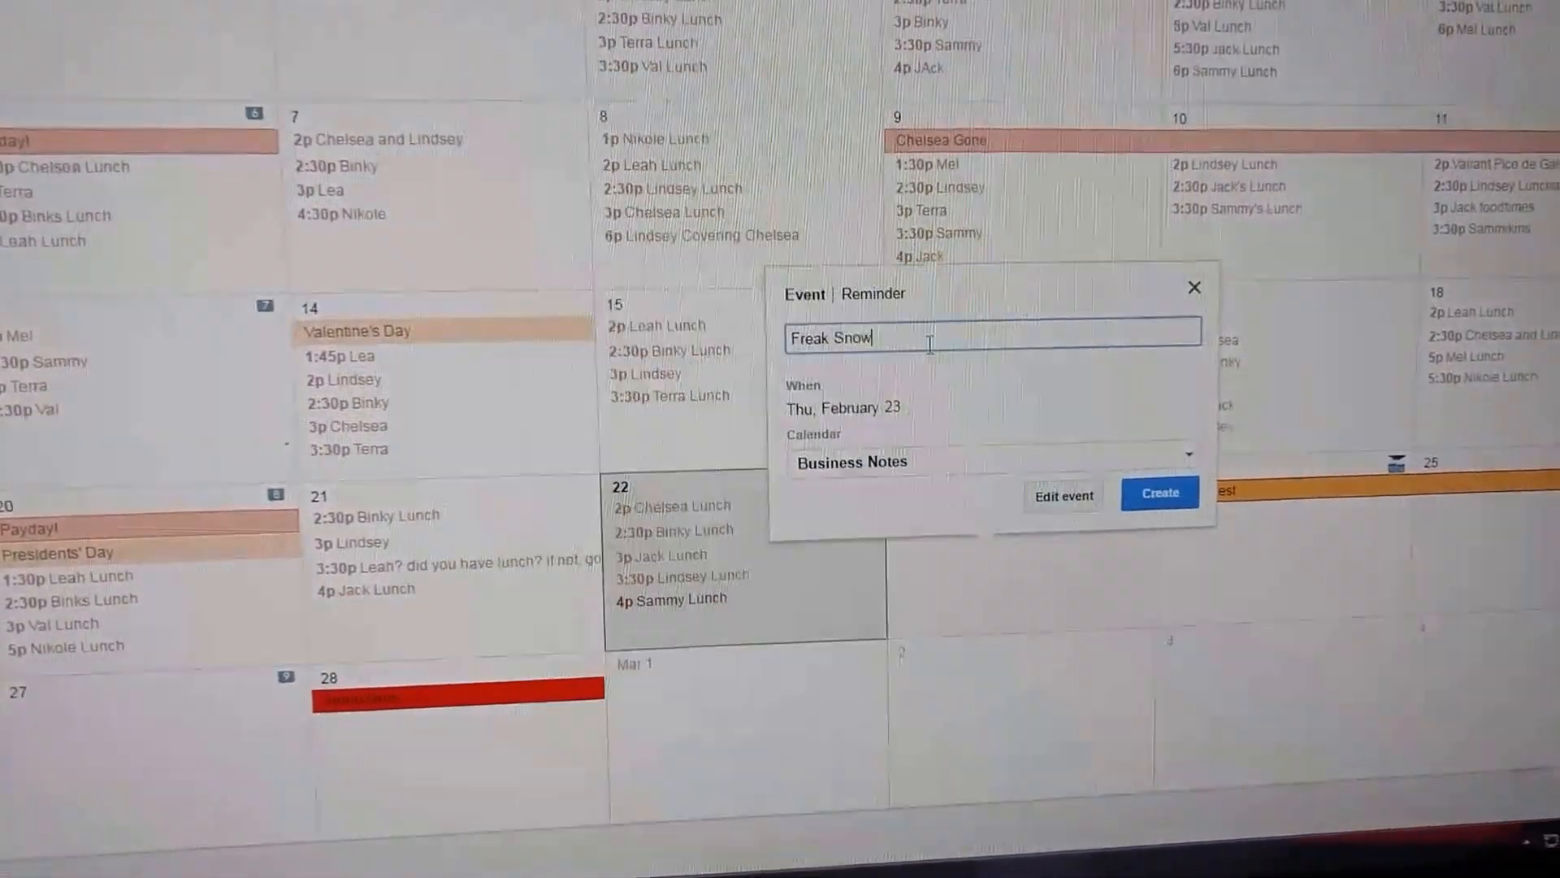
pyautogui.write('storm')
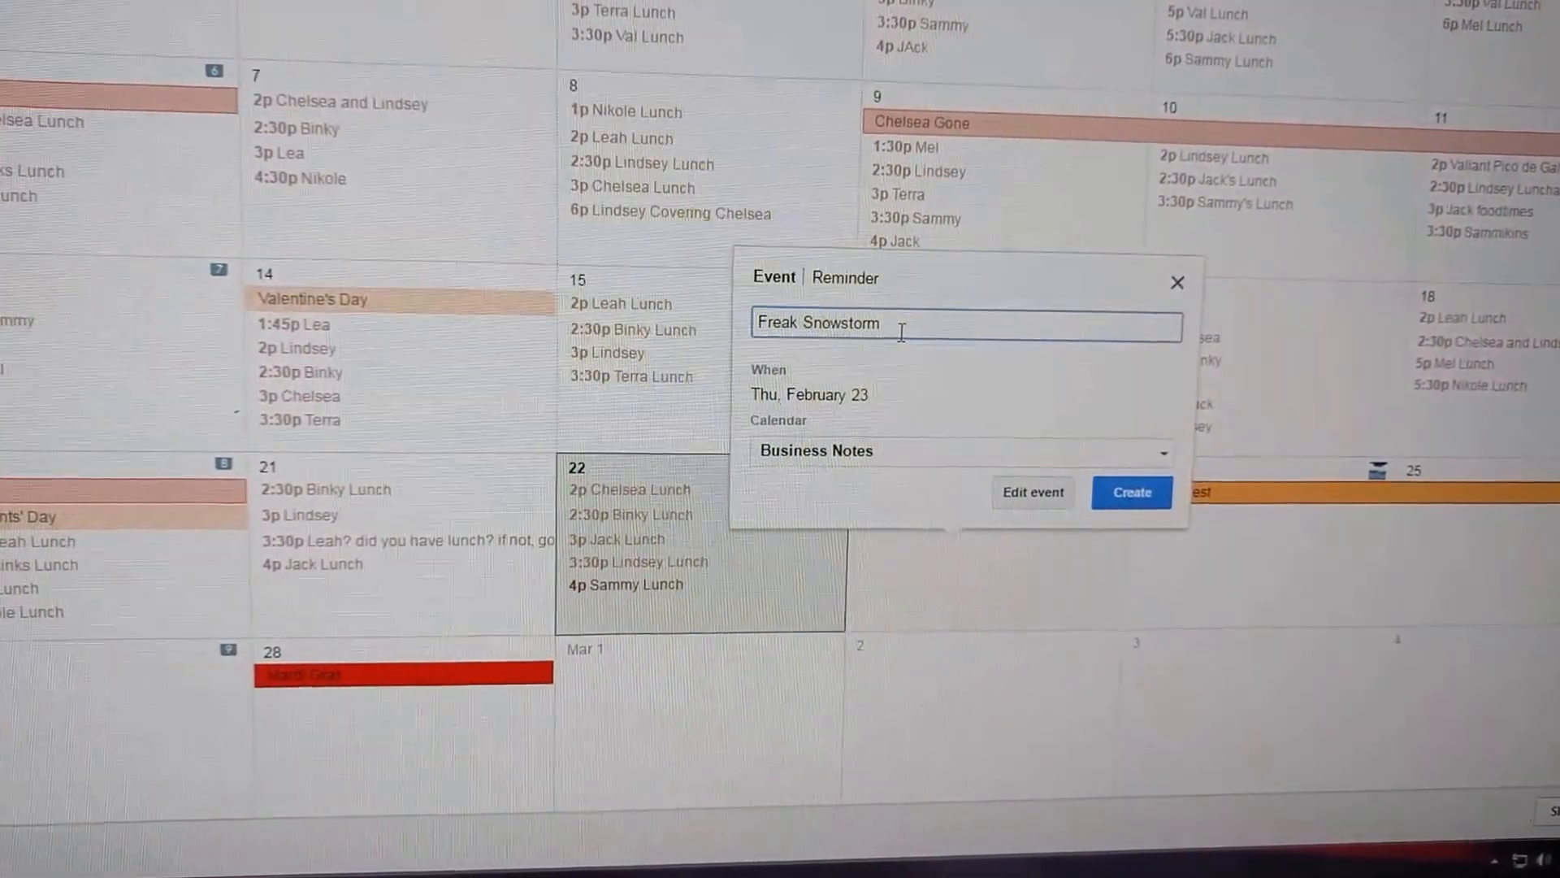
pyautogui.click(1131, 491)
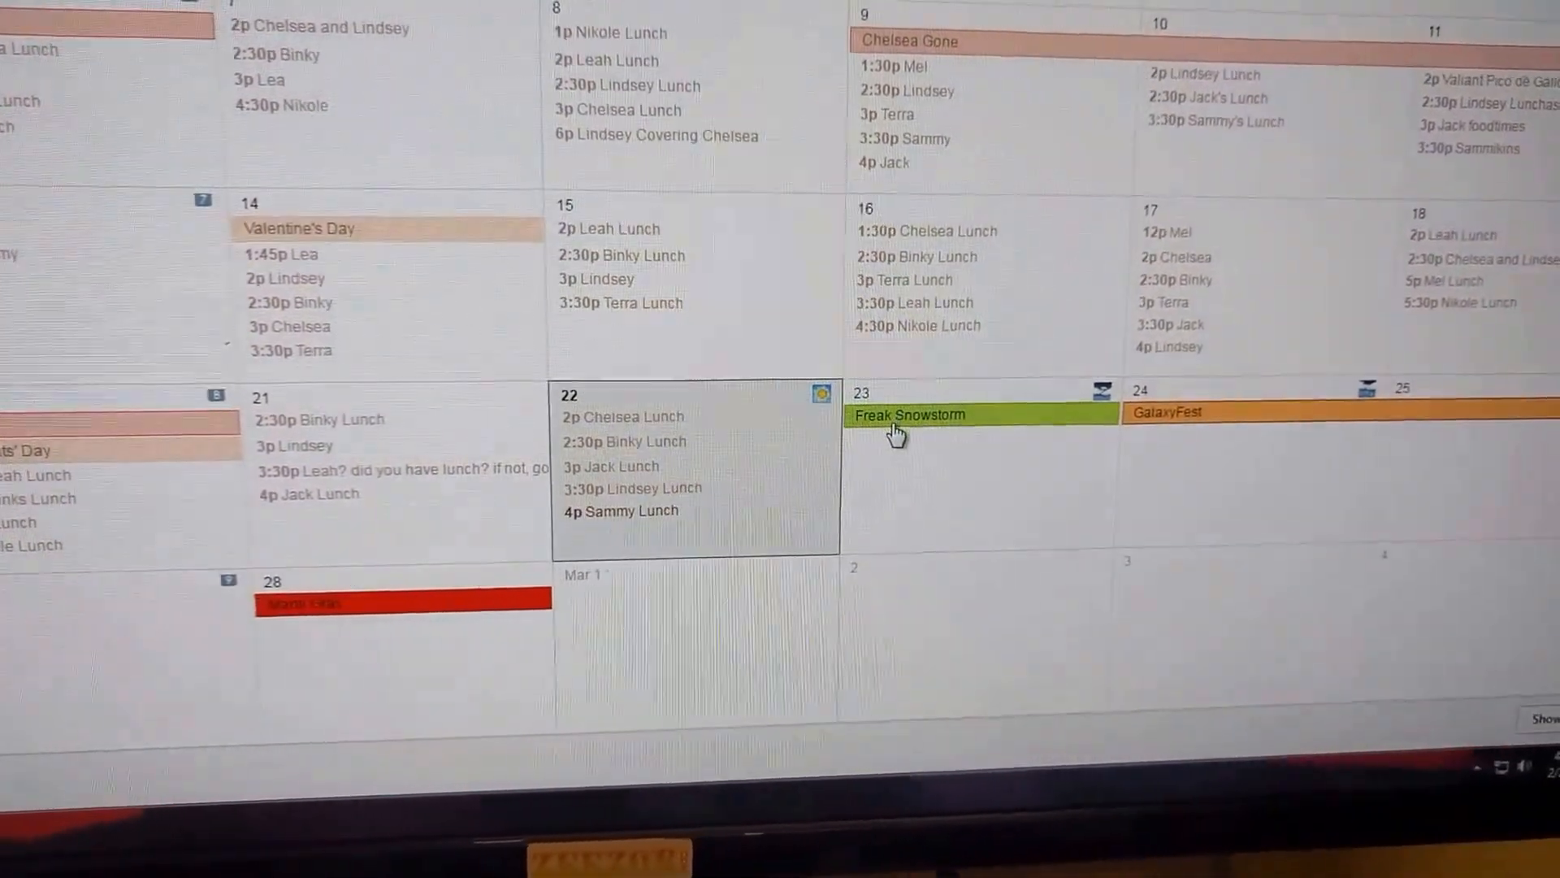
# Open the details bubble of the green Freak Snowstorm event on February 23
pyautogui.click(905, 415)
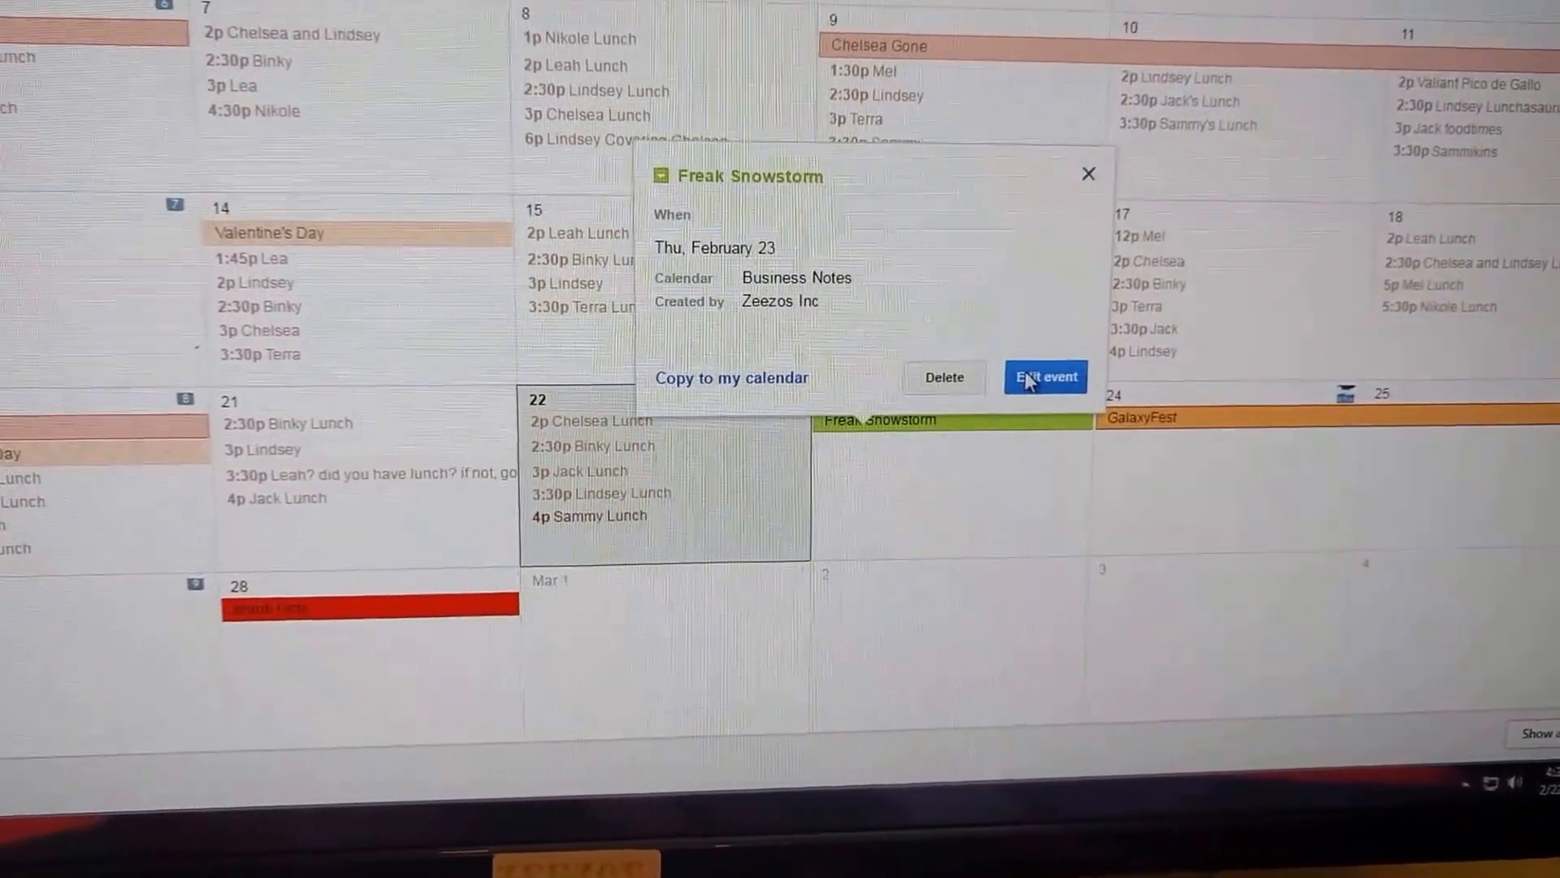
# View the Freak Snowstorm full edit page, scrolling through it without changes
pyautogui.click(1045, 376)
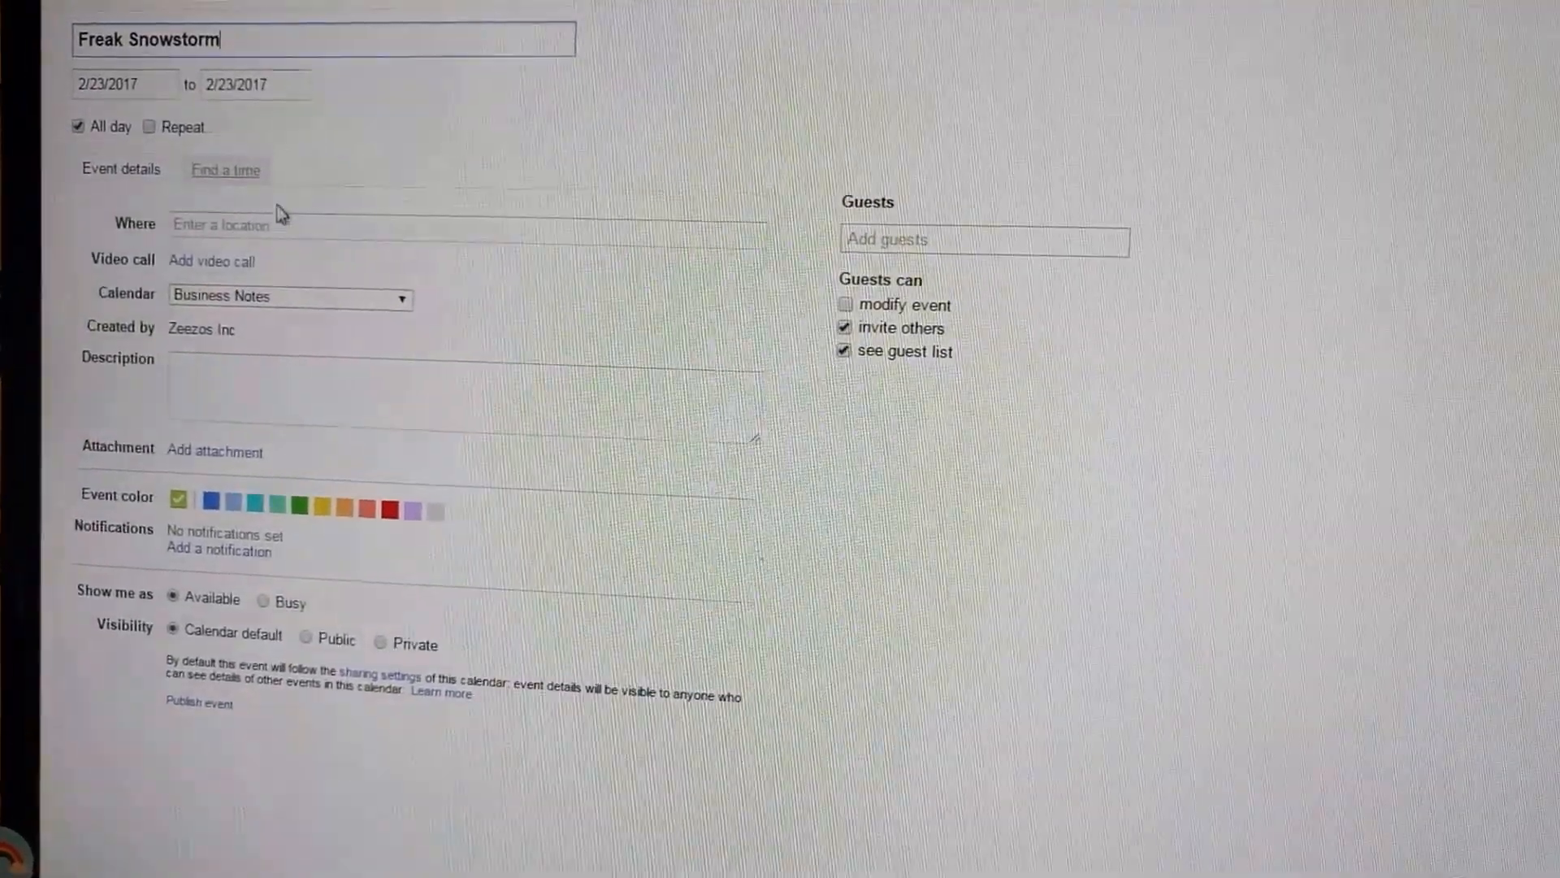
pyautogui.scroll(-3)
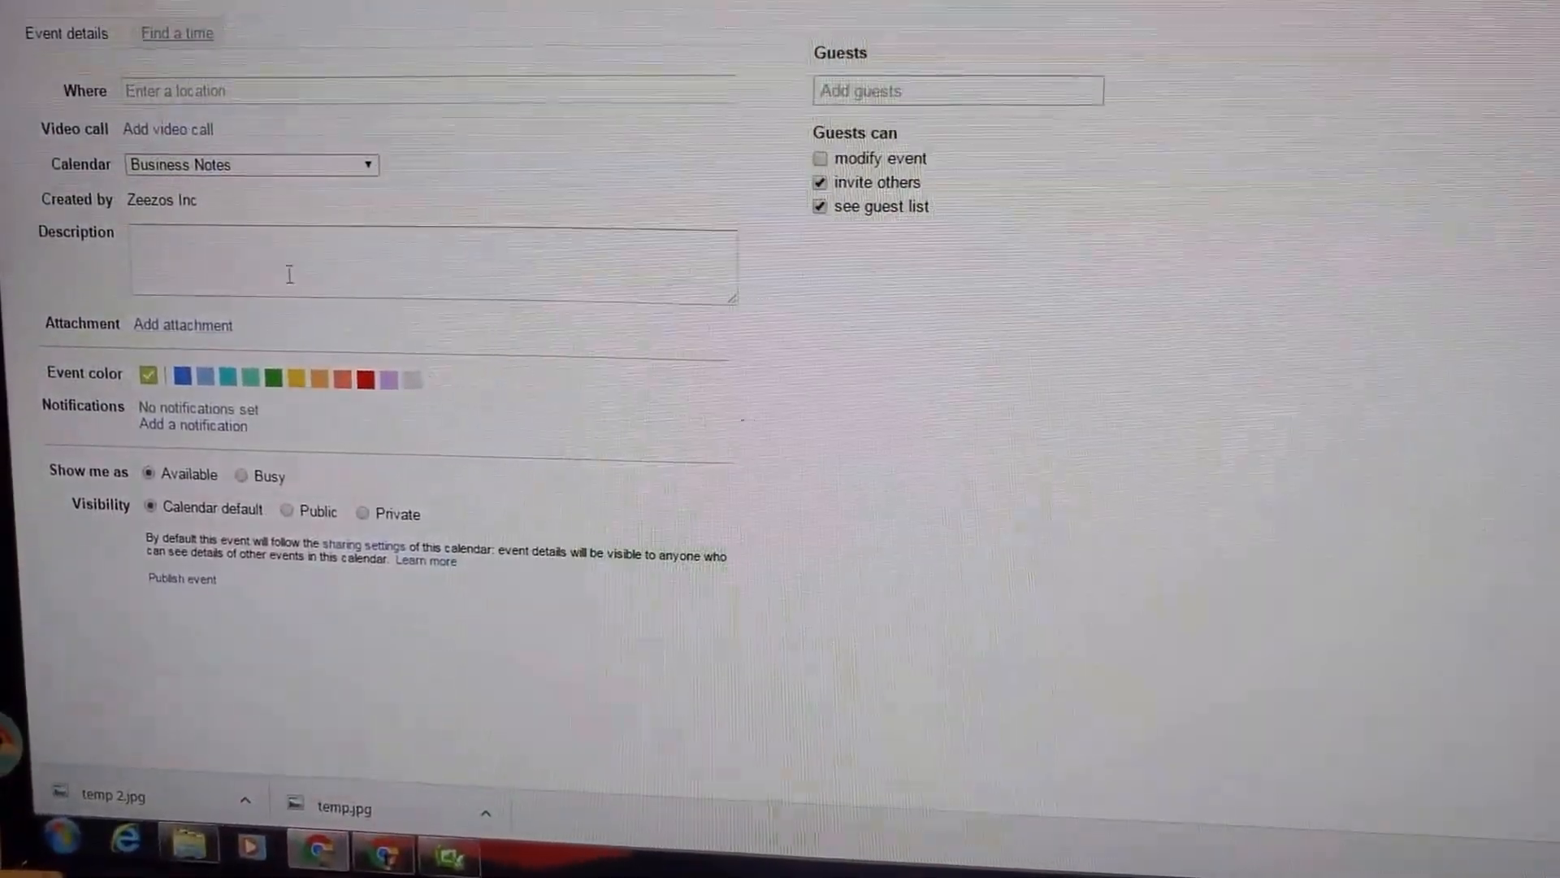
pyautogui.scroll(3)
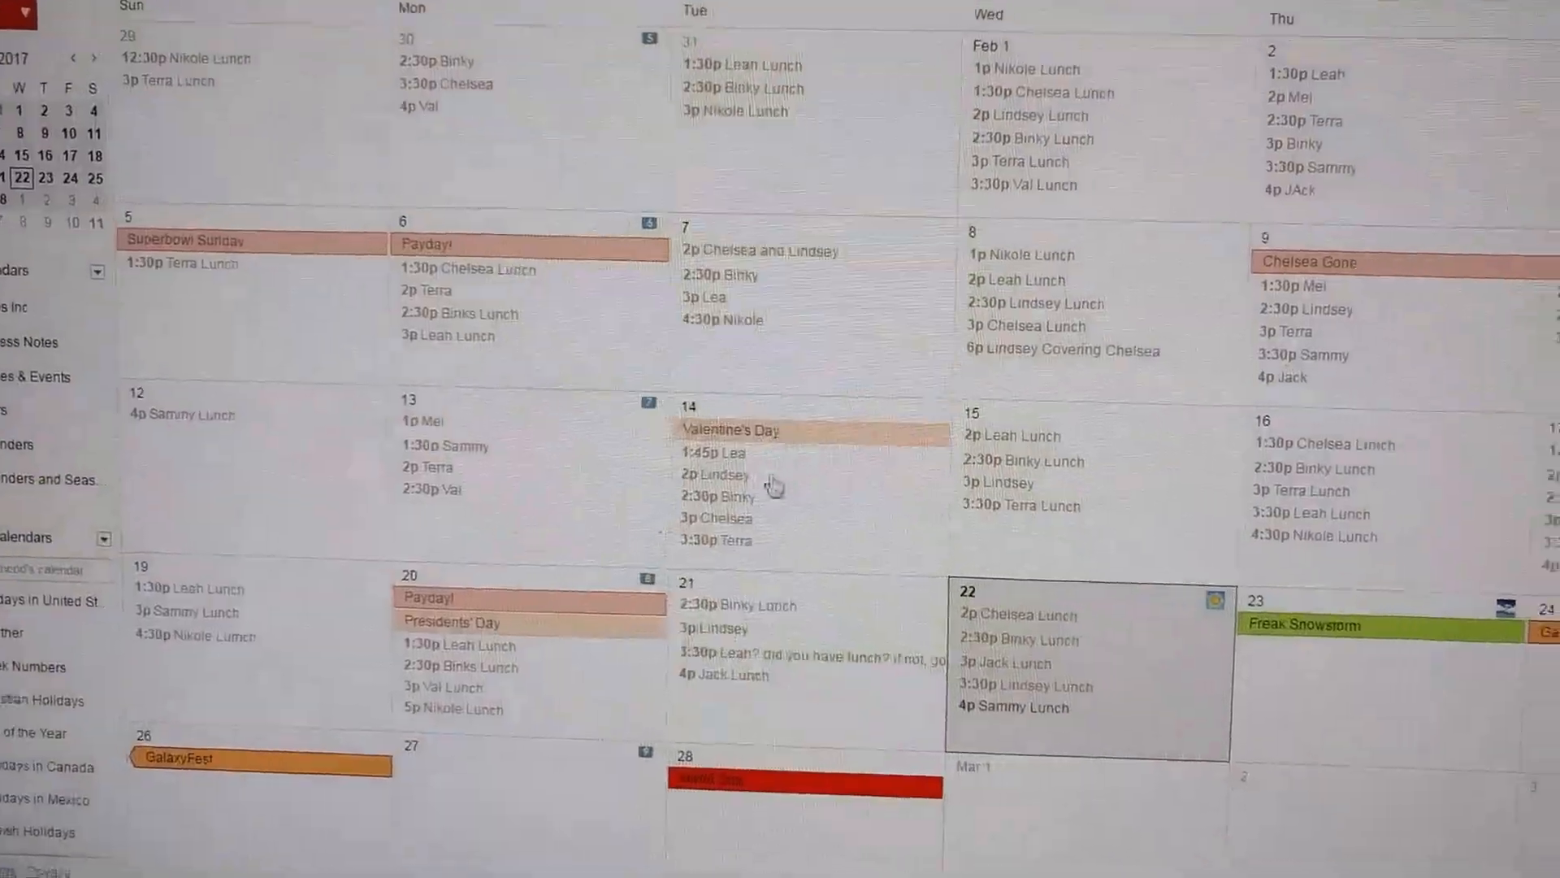
# Delete the Freak Snowstorm event from February 23
pyautogui.scroll(-3)
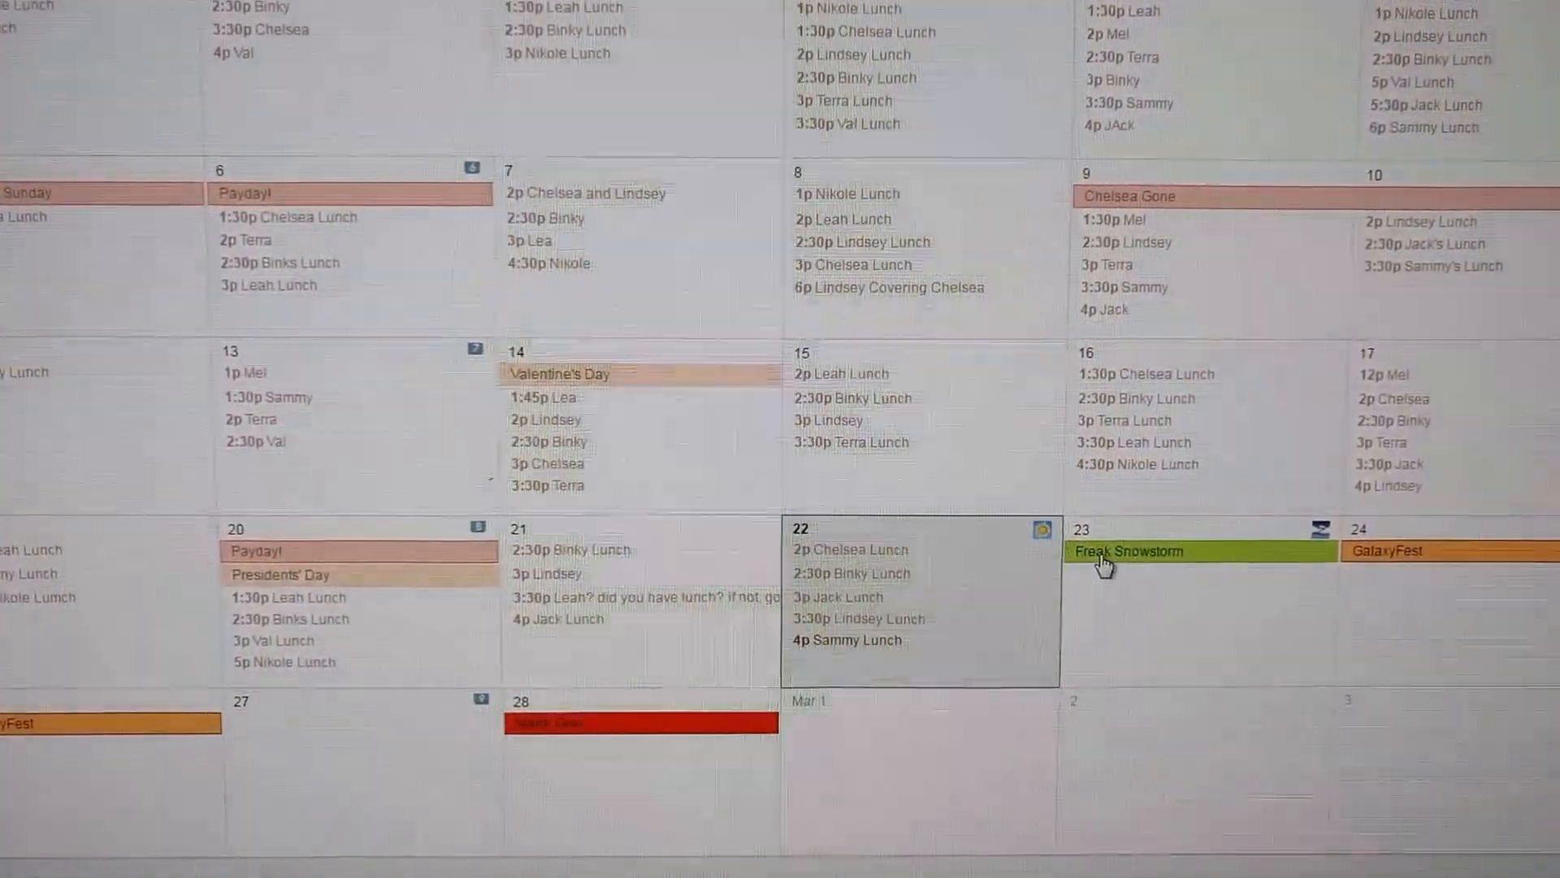
pyautogui.click(1129, 551)
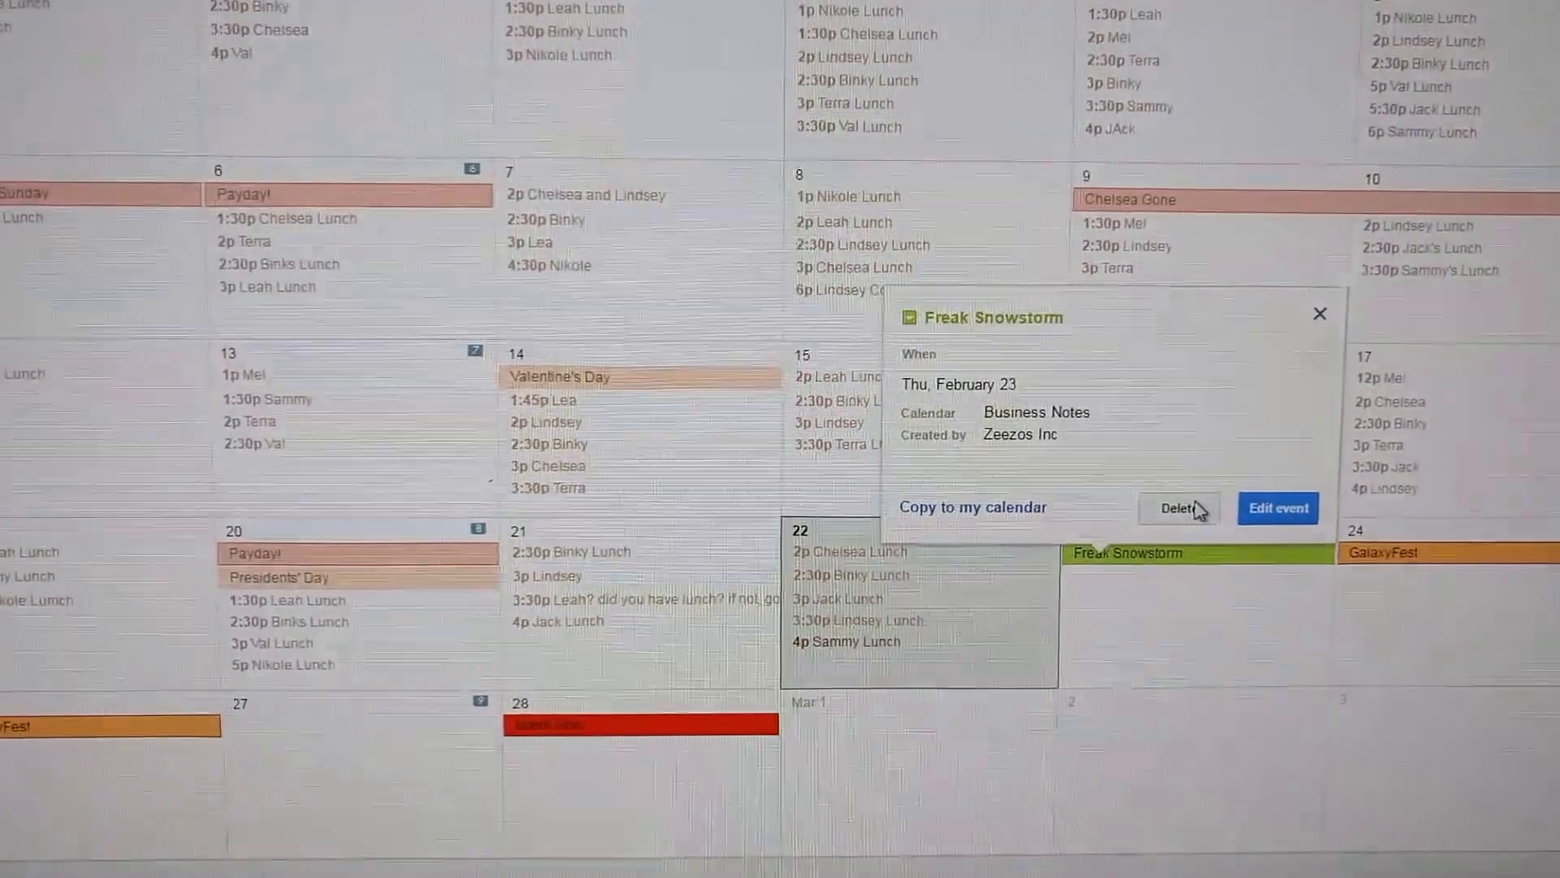
pyautogui.click(1179, 509)
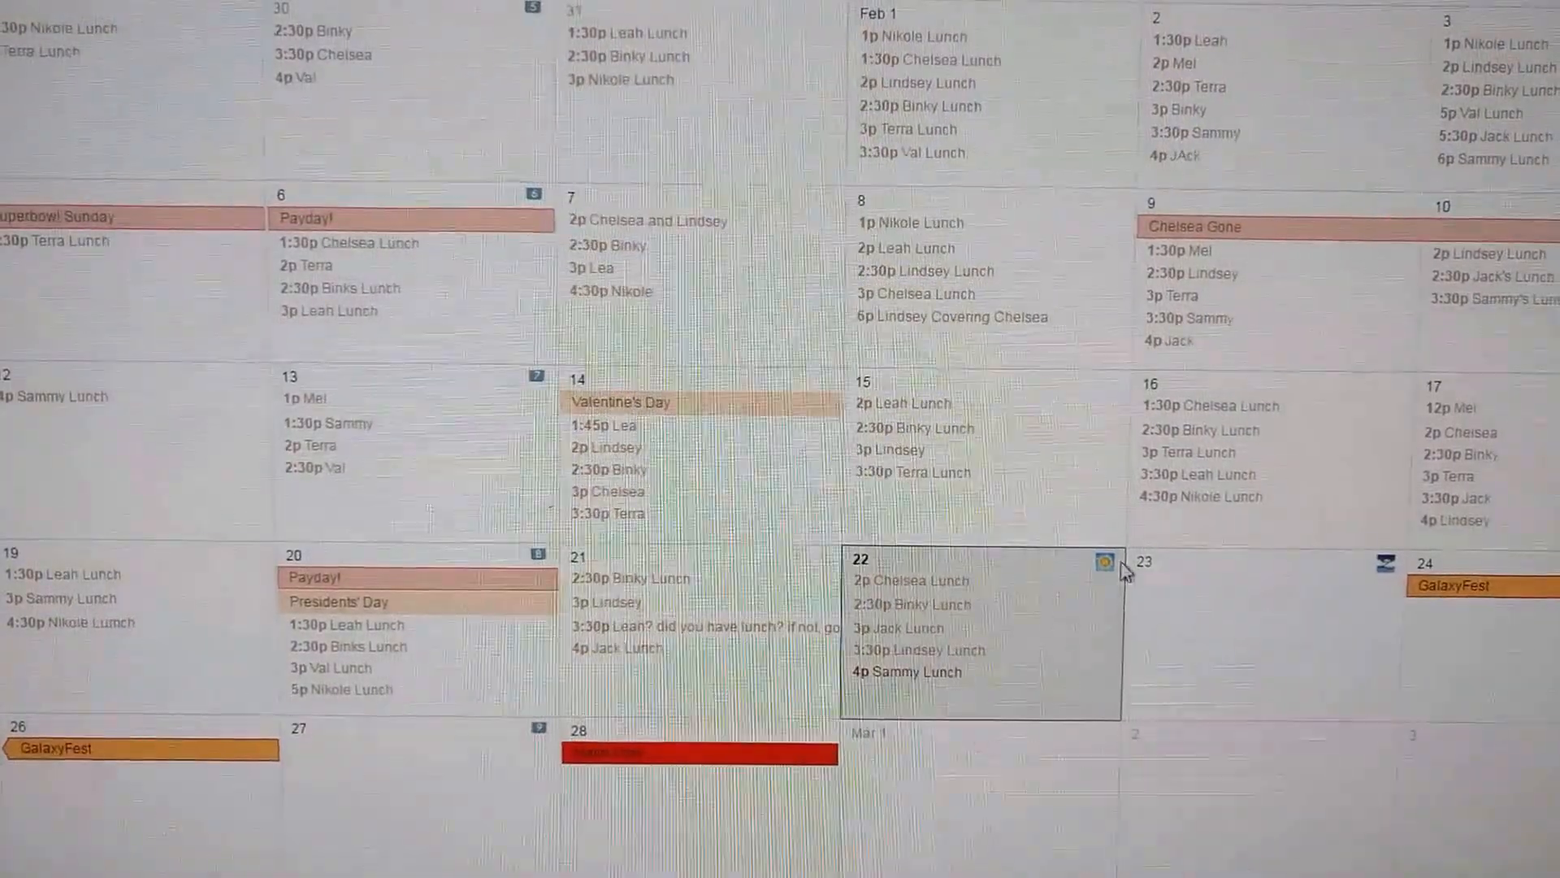
pyautogui.moveTo(1241, 611)
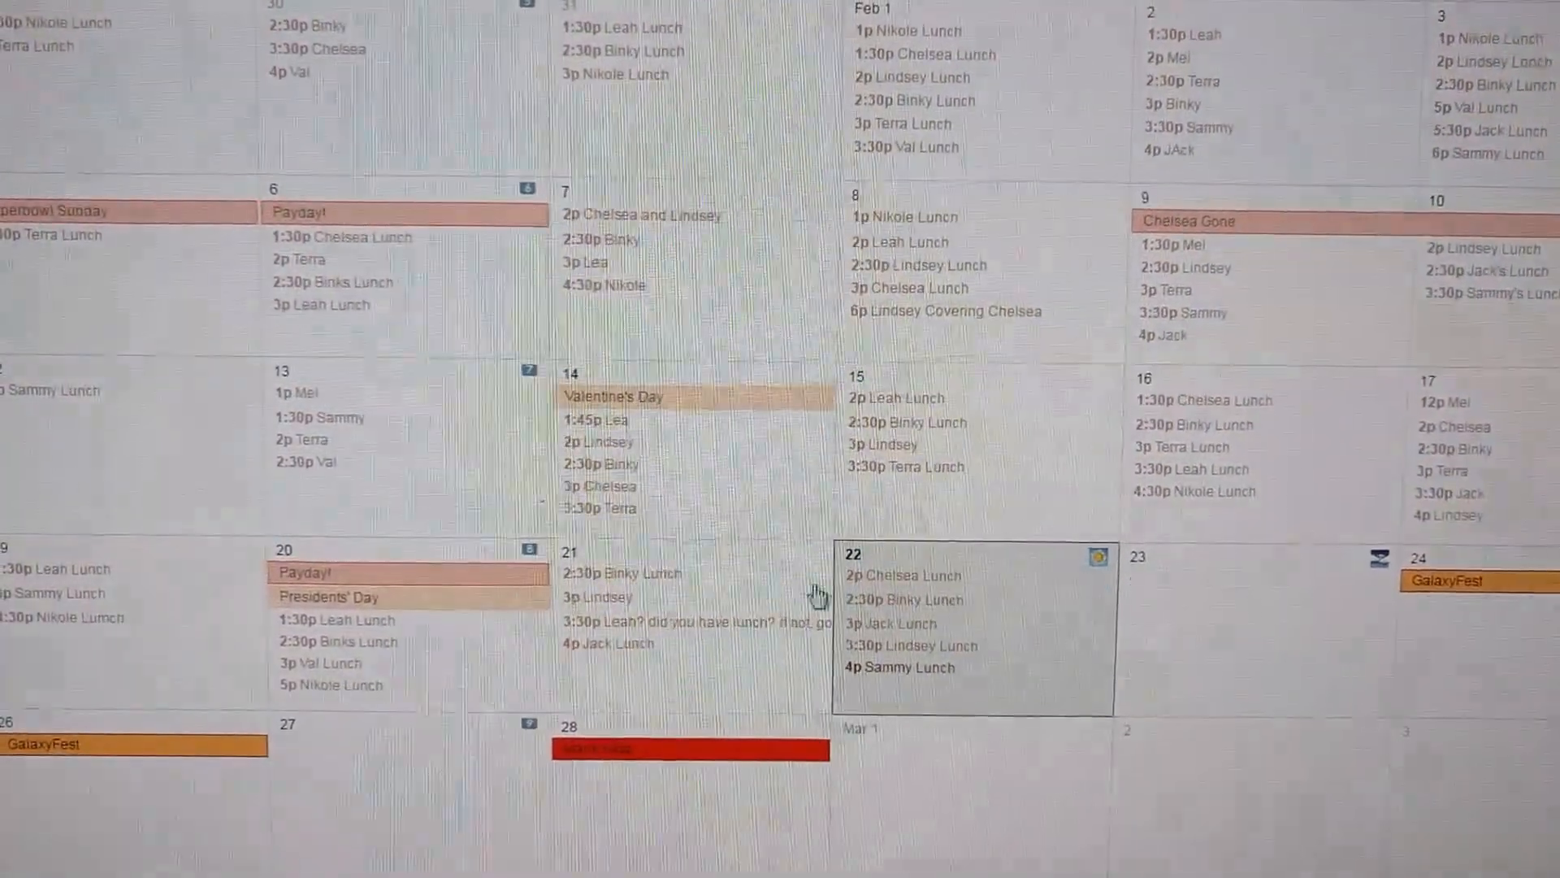
pyautogui.moveTo(734, 434)
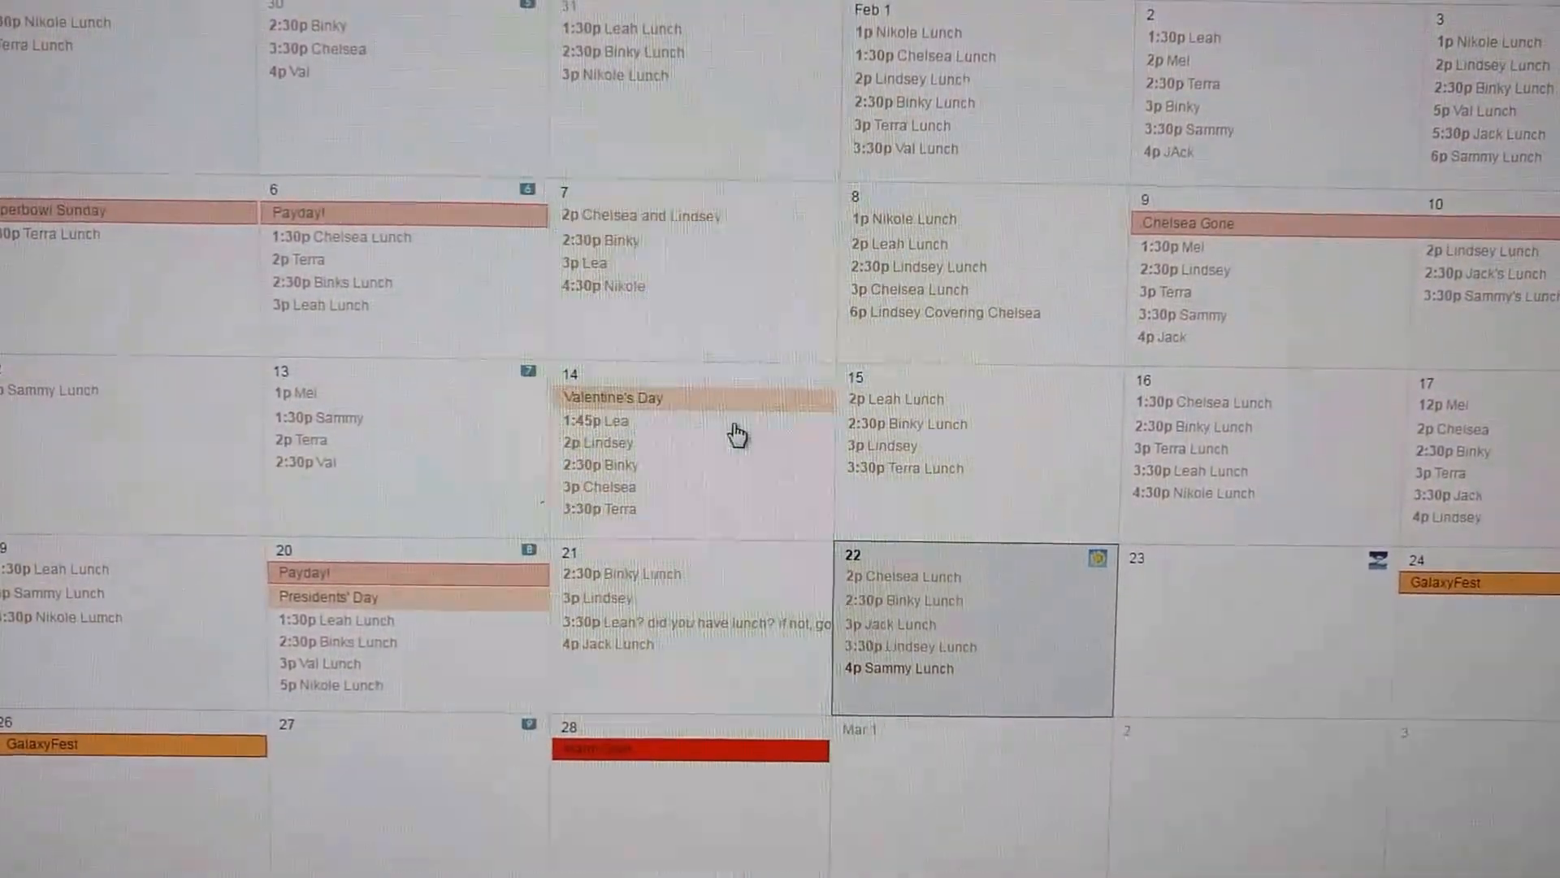